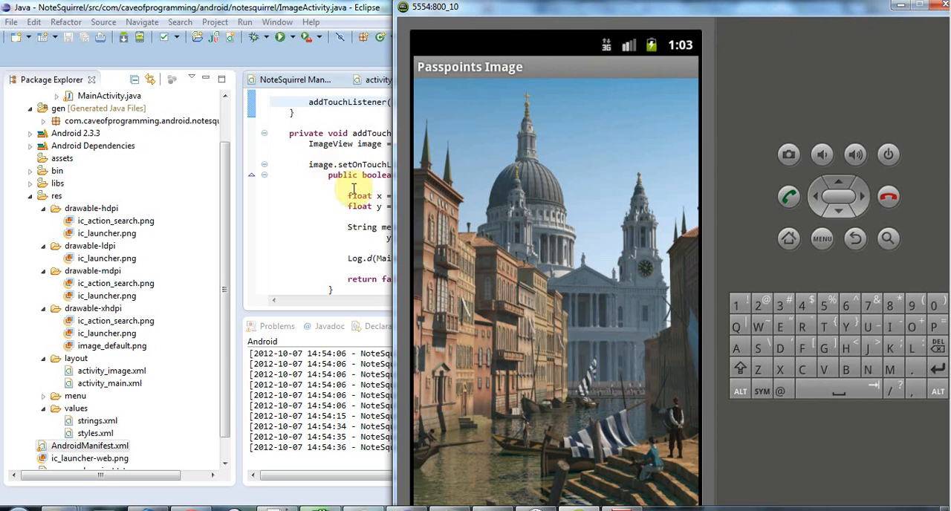
- Touch the cathedral image in the emulator to trigger the touch logging
click(528, 217)
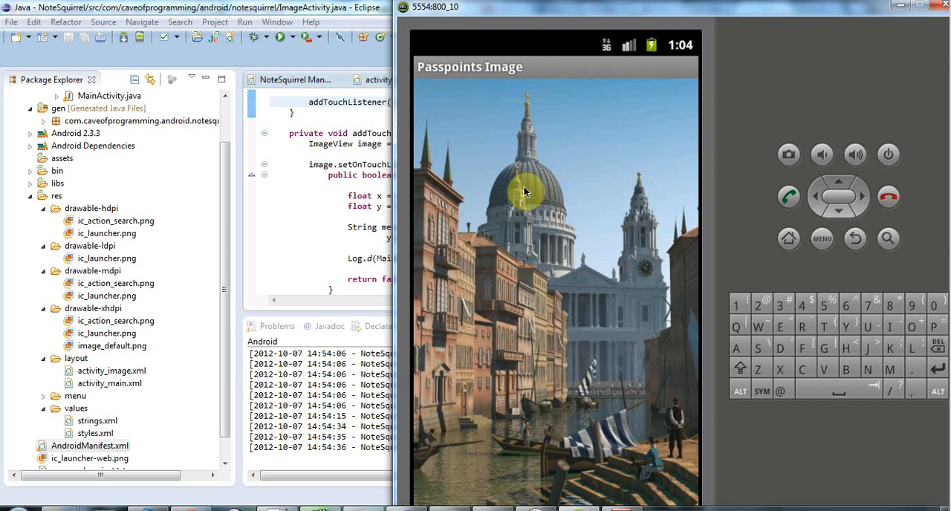
mouse_move(686, 354)
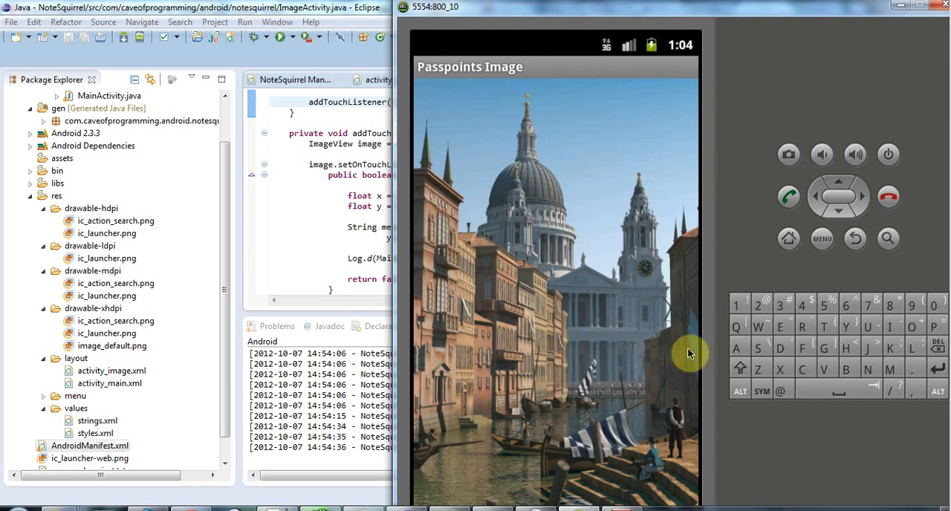
mouse_move(647, 341)
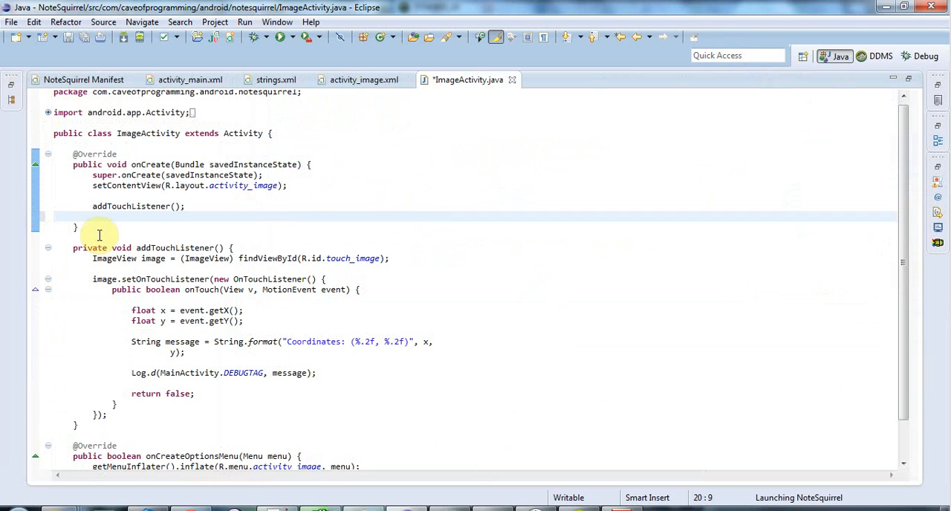
- Add an empty private void showPrompt() method and call showPrompt() from onCreate
text(priv)
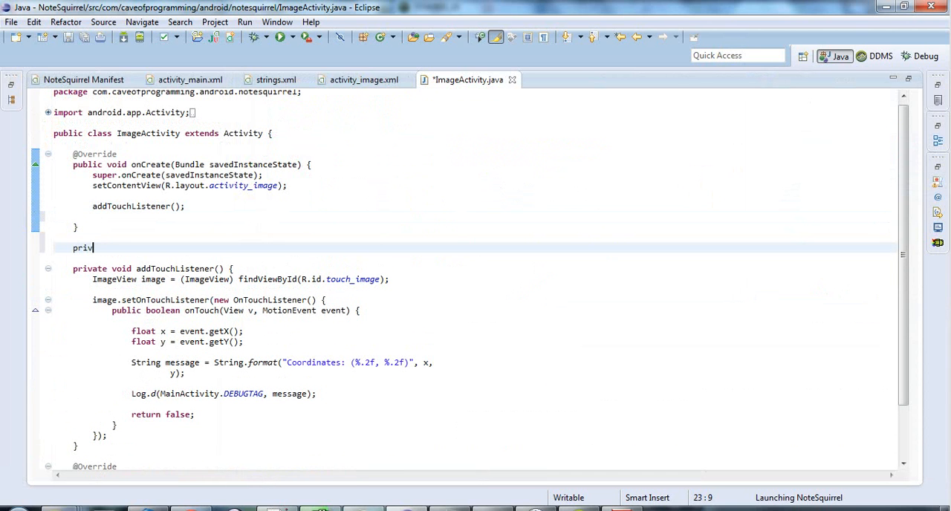
text(ate void)
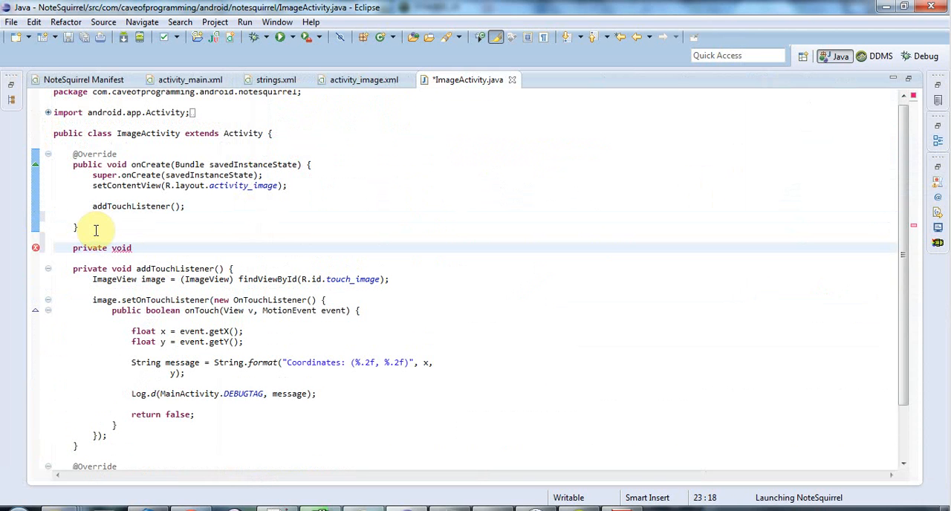
text(cr)
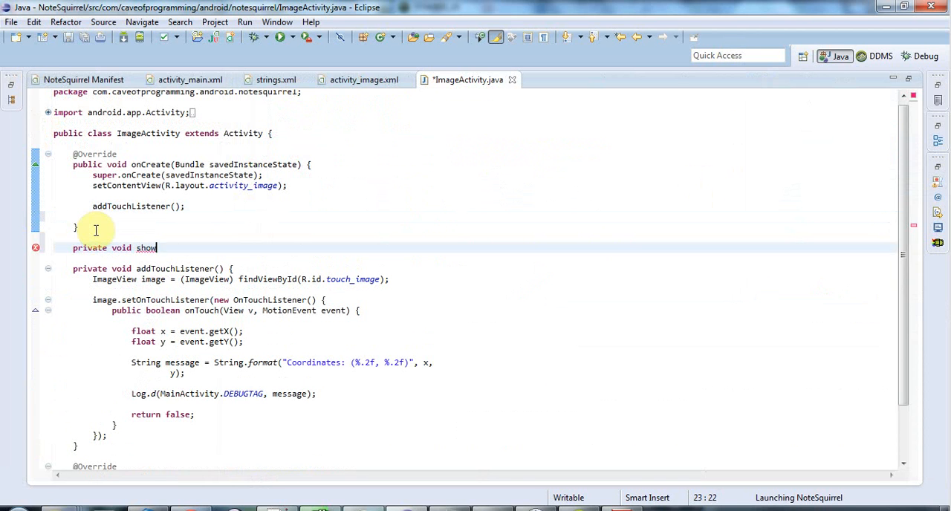
text(Prompt() {)
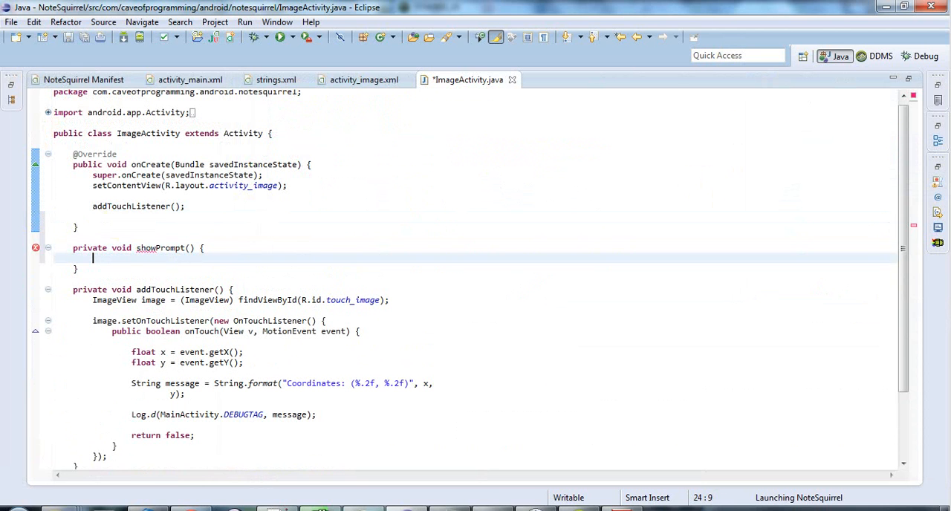
text(sho)
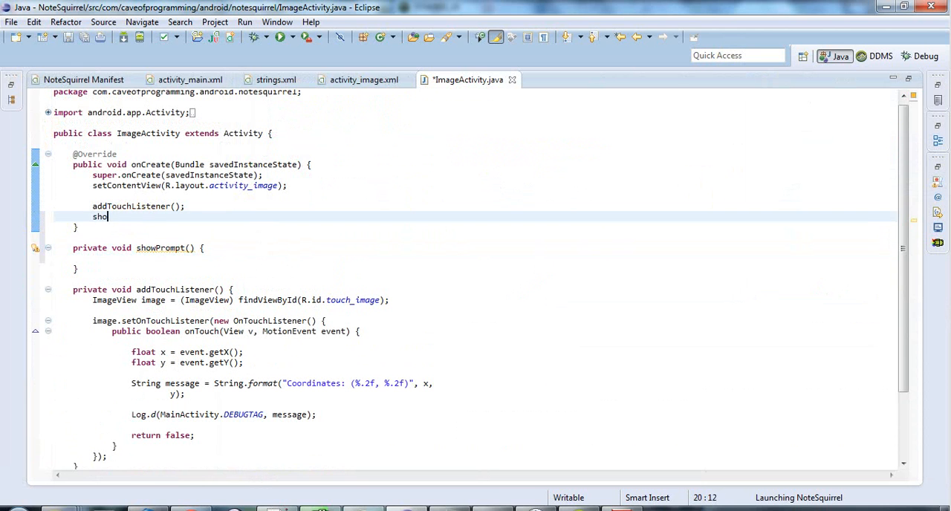
text(wPrompt();)
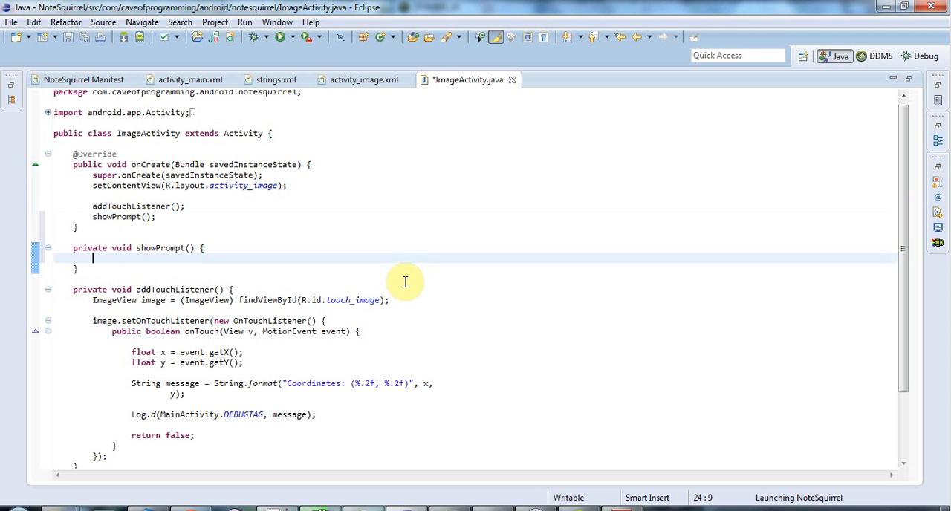
- Declare AlertDialog.Builder builder = new Builder(this) inside showPrompt
text(Aler)
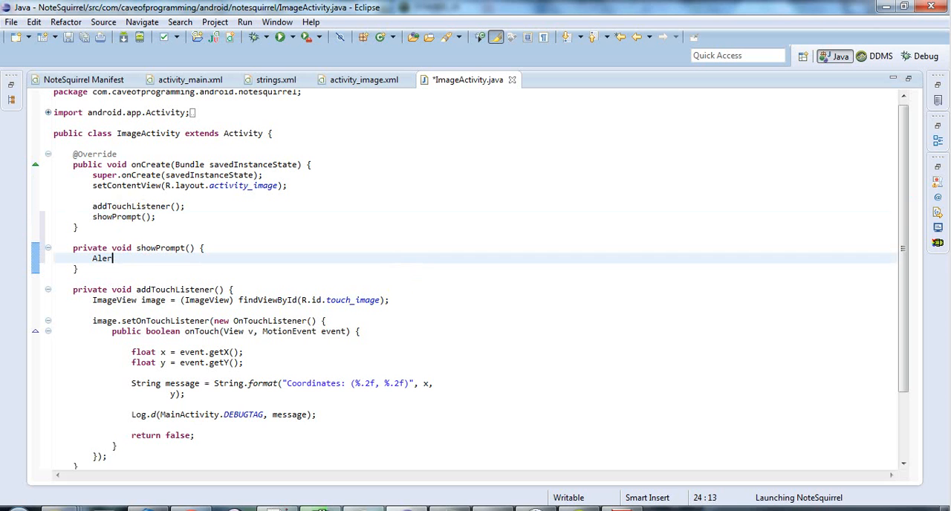
text(tDialog)
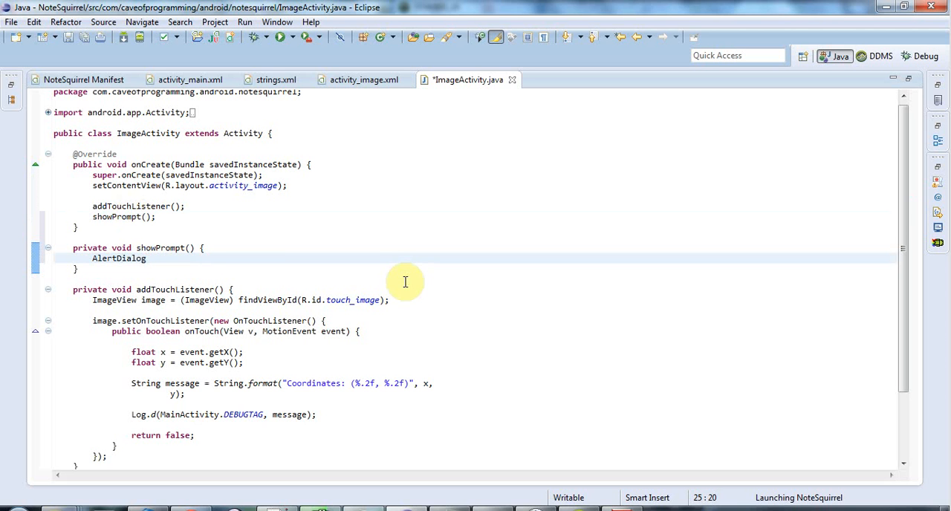
text(.Builder)
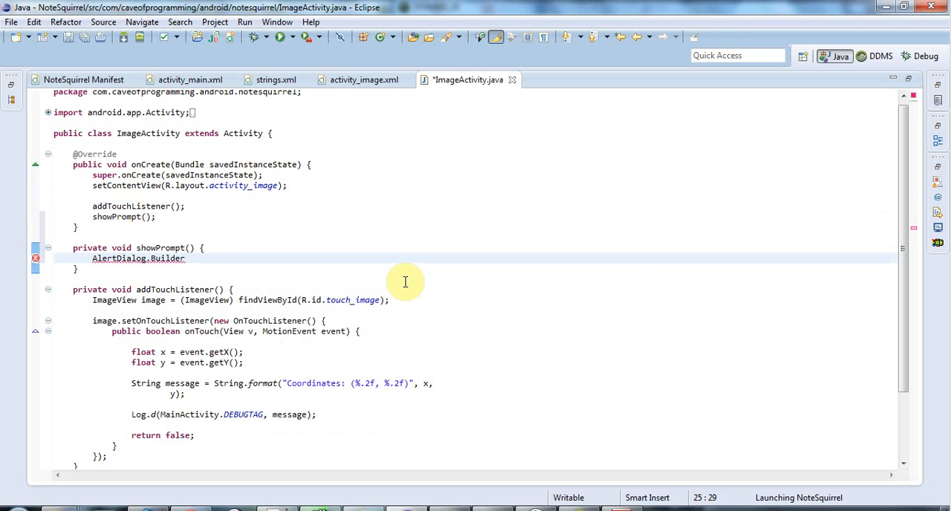
text(builder)
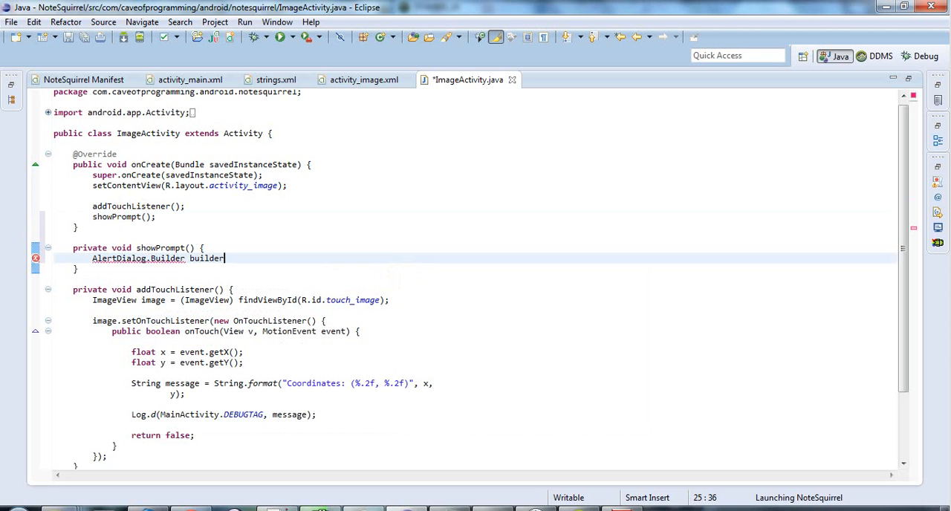
text(= New)
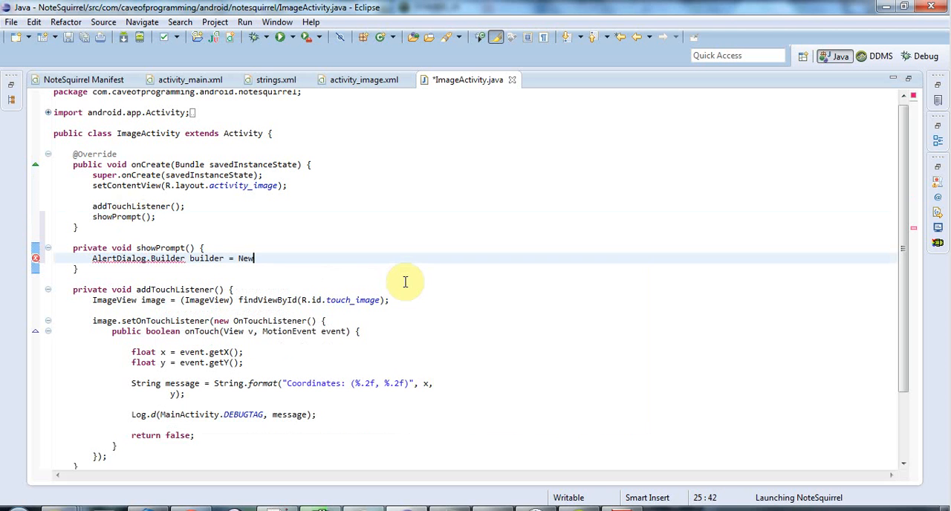
text(new Builder(context)
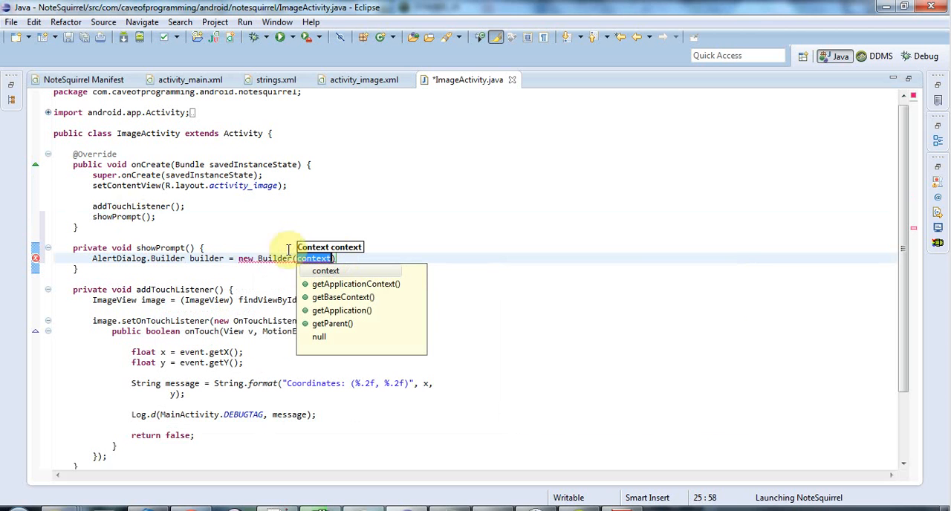
mouse_move(398, 237)
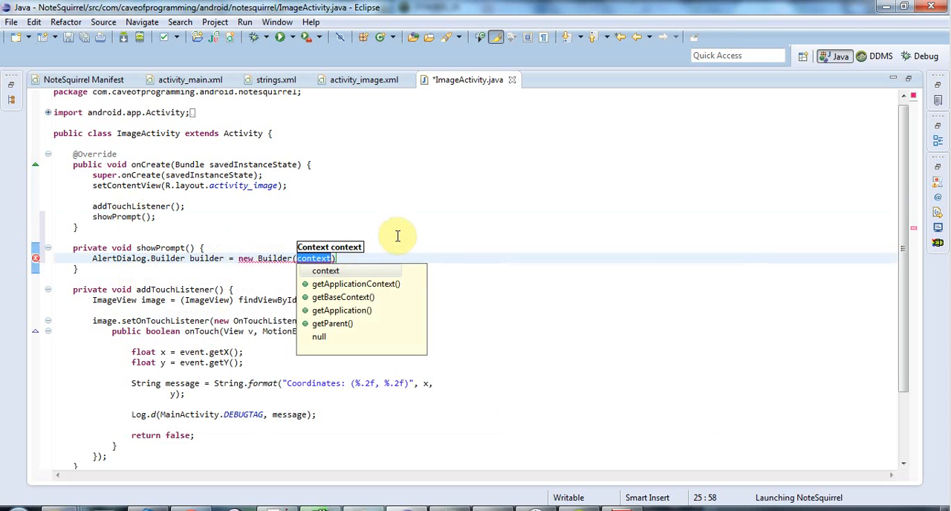
text(this)
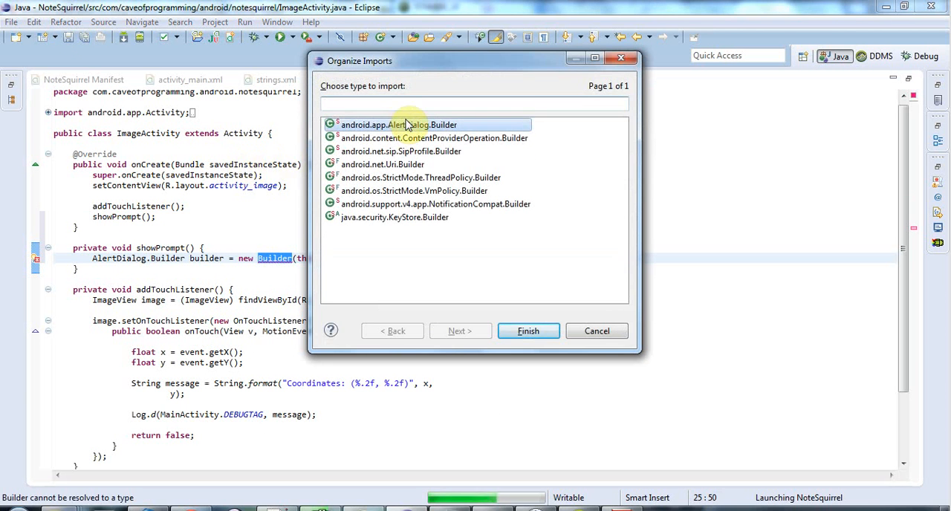
- Import android.app.AlertDialog.Builder, then create AlertDialog dlg from the builder and call dlg.show()
click(529, 330)
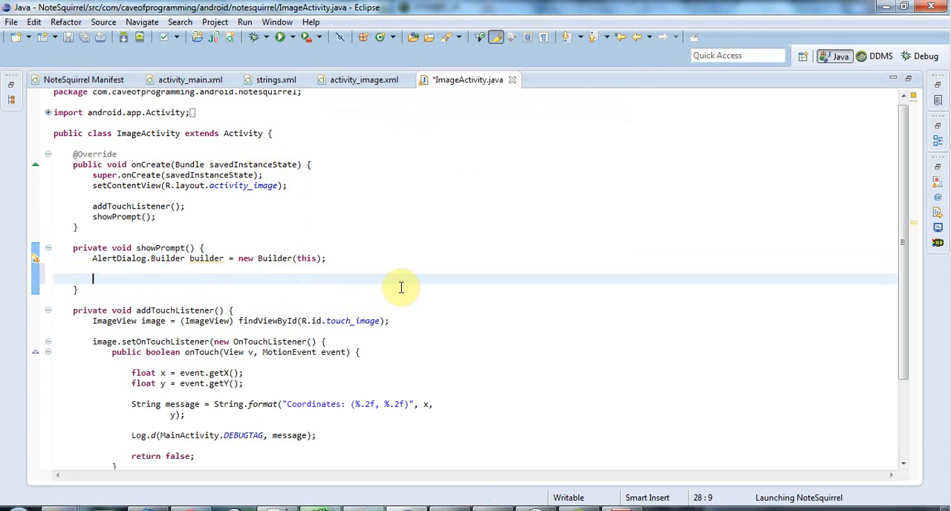
text(builder.create();)
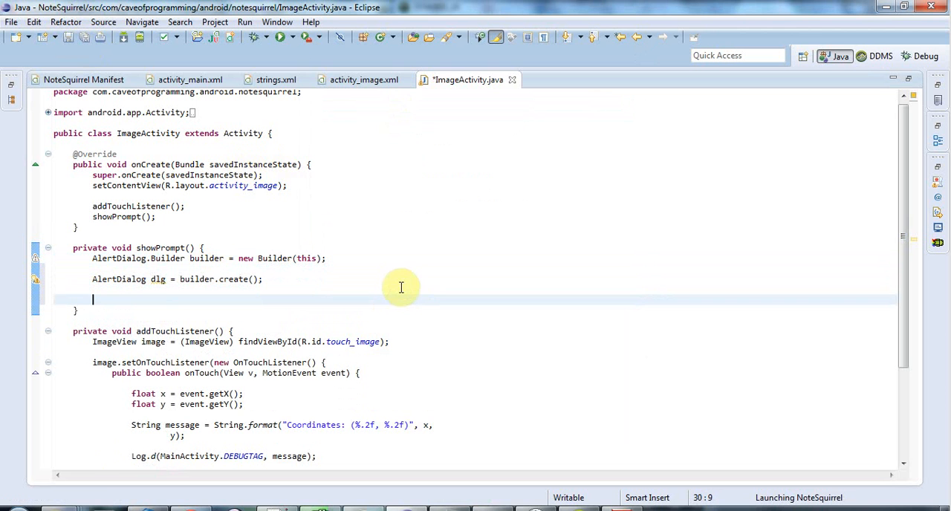
text(dlg)
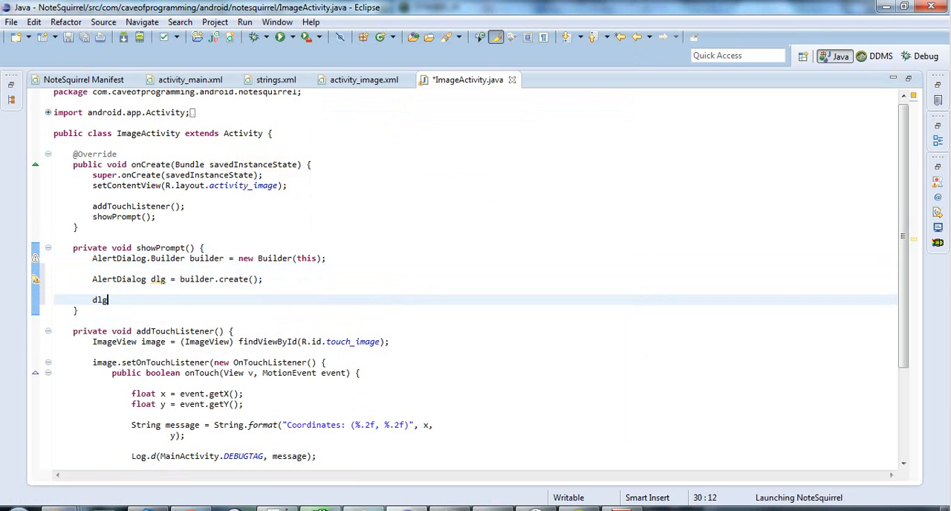
text(.show();)
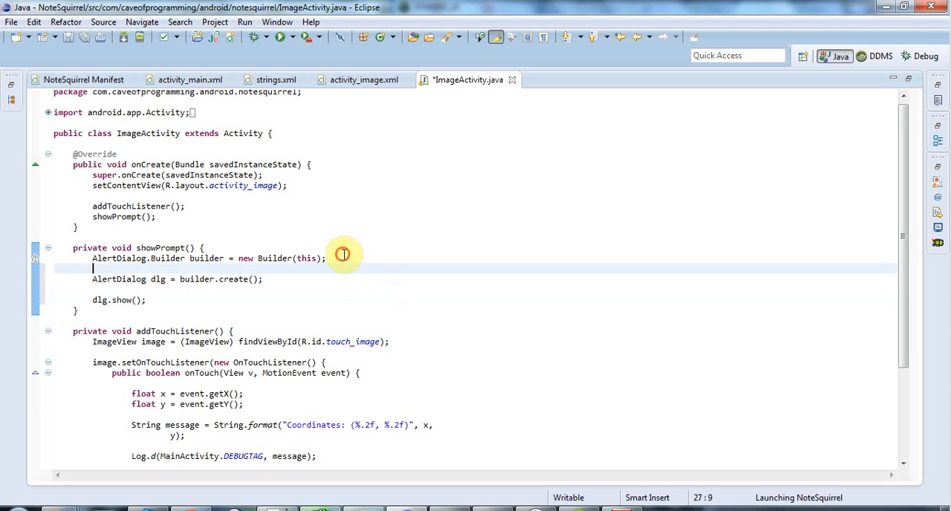
- Add builder.setPositiveButton("OK", new OnClickListener(){...}) with a generated onClick stub
text(builder)
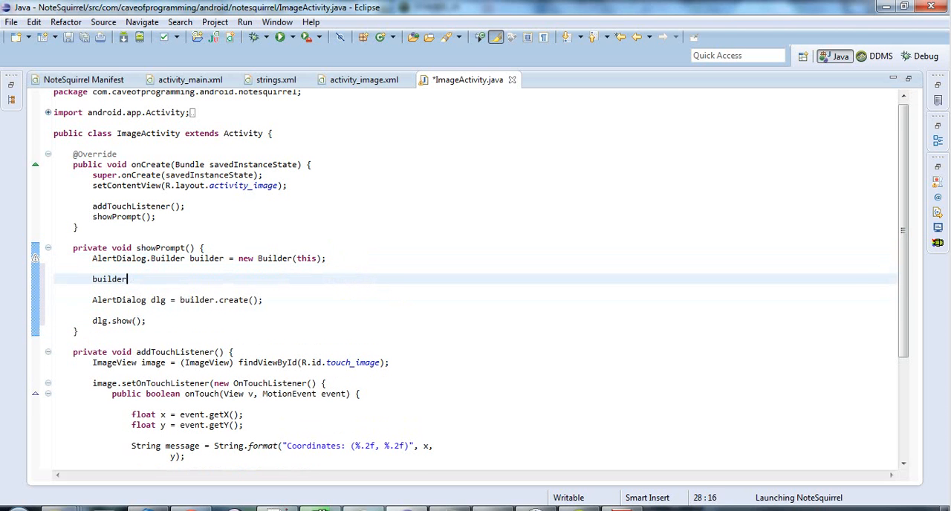
text(.)
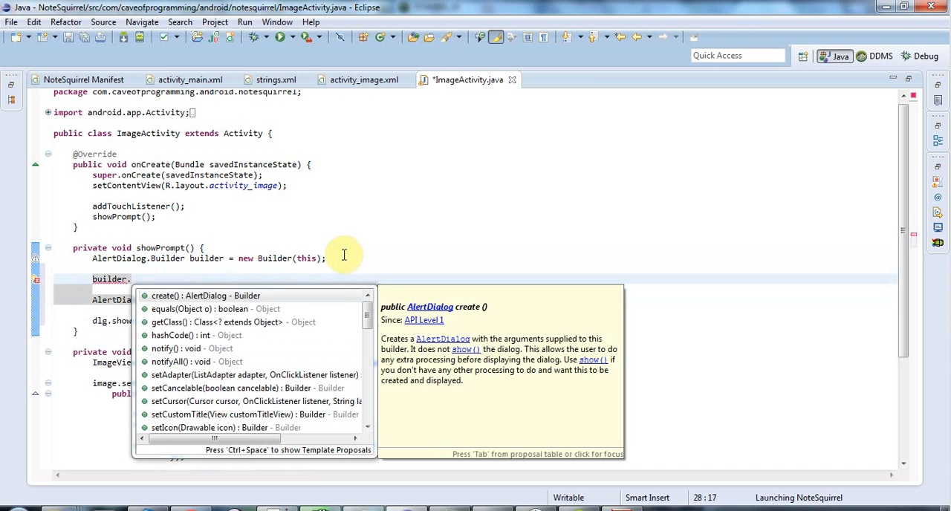
text(set)
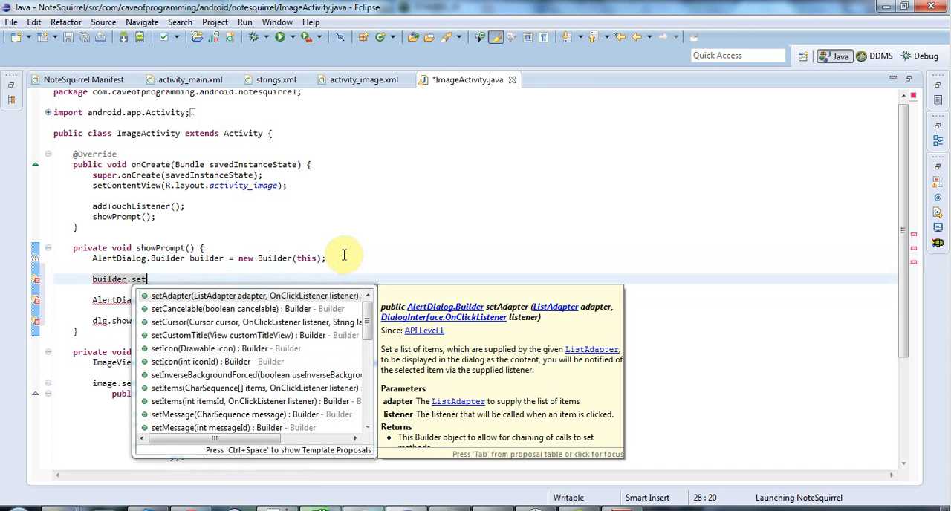
text(P)
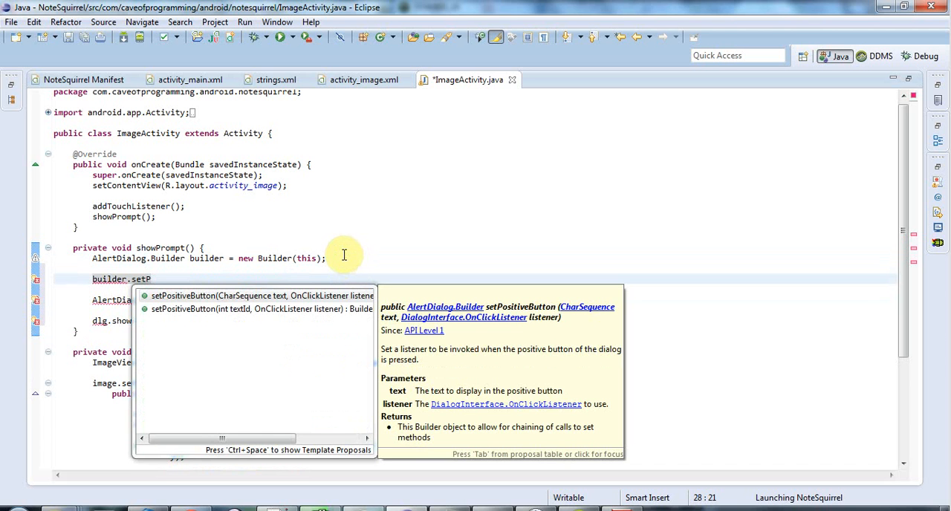
text(N)
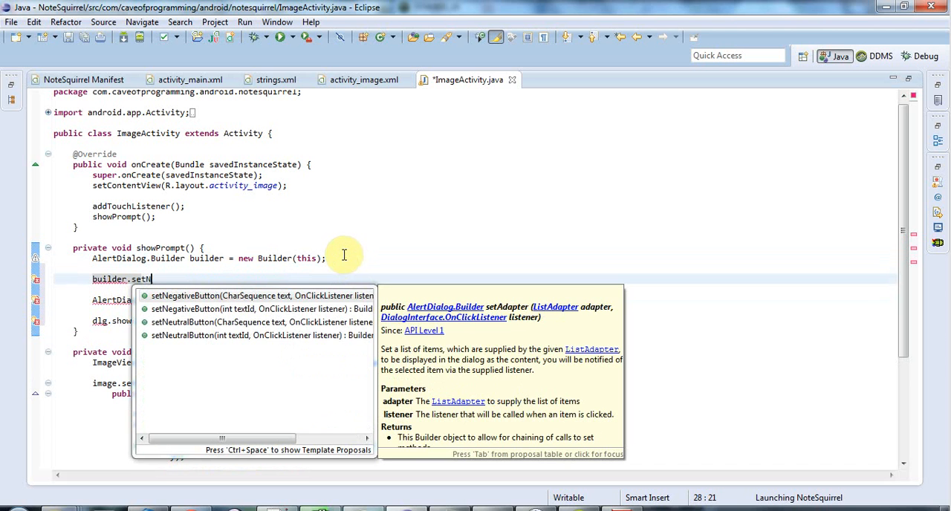
key(BackSpace)
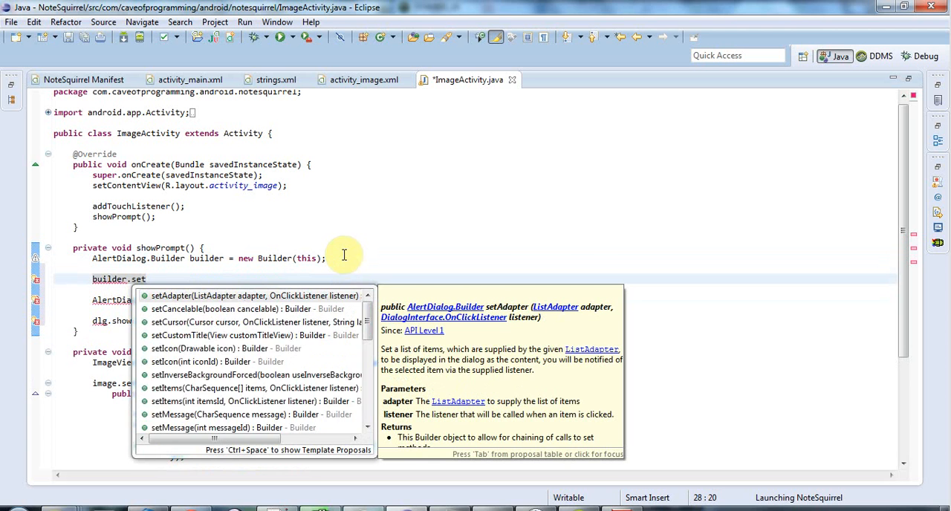
text(PositiveButton(text, listener)
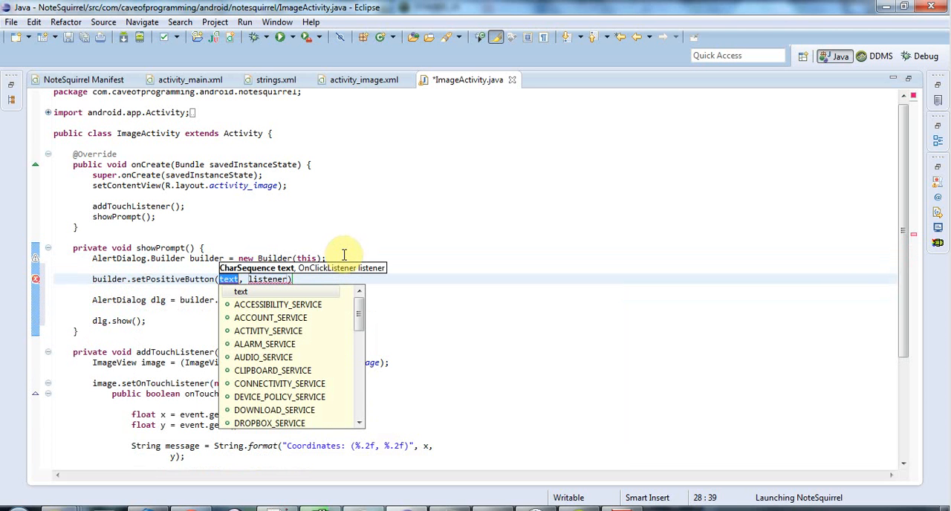
mouse_move(409, 245)
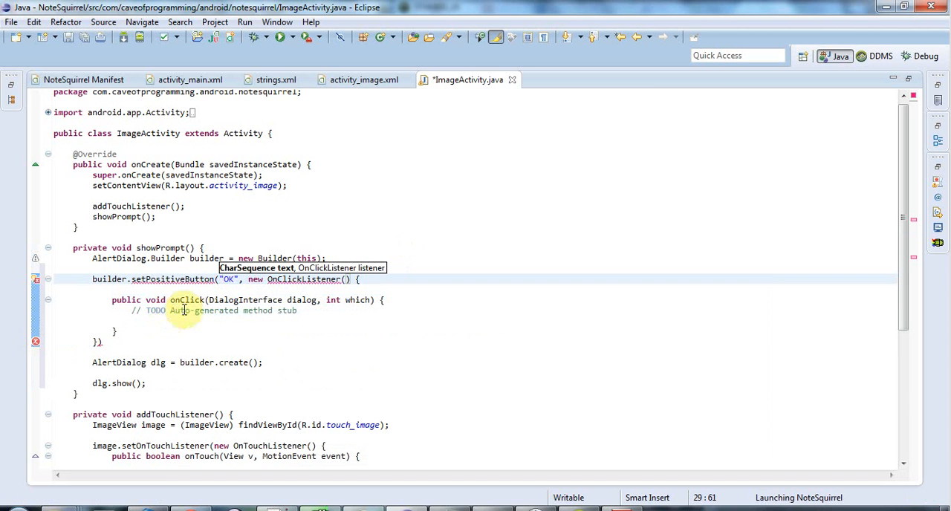
- Delete the auto-generated TODO comment inside the onClick handler
triple_click(214, 311)
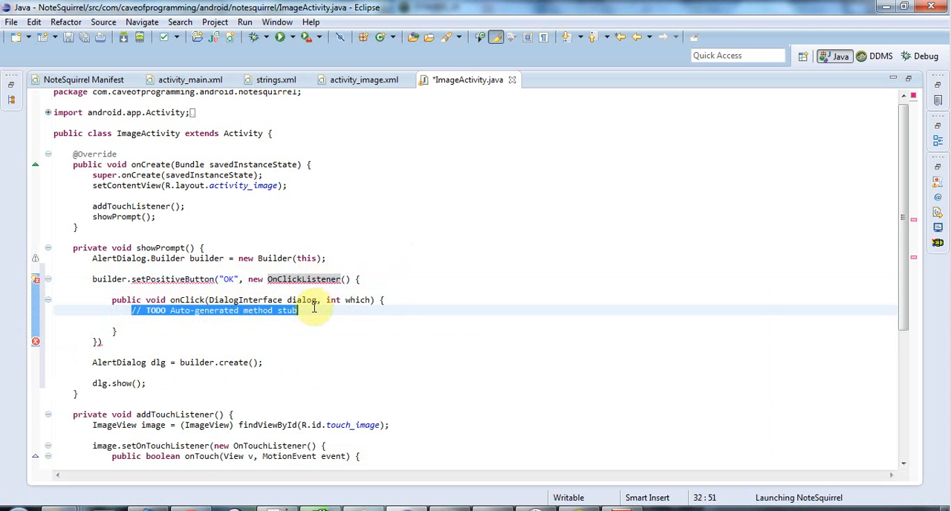
mouse_move(111, 336)
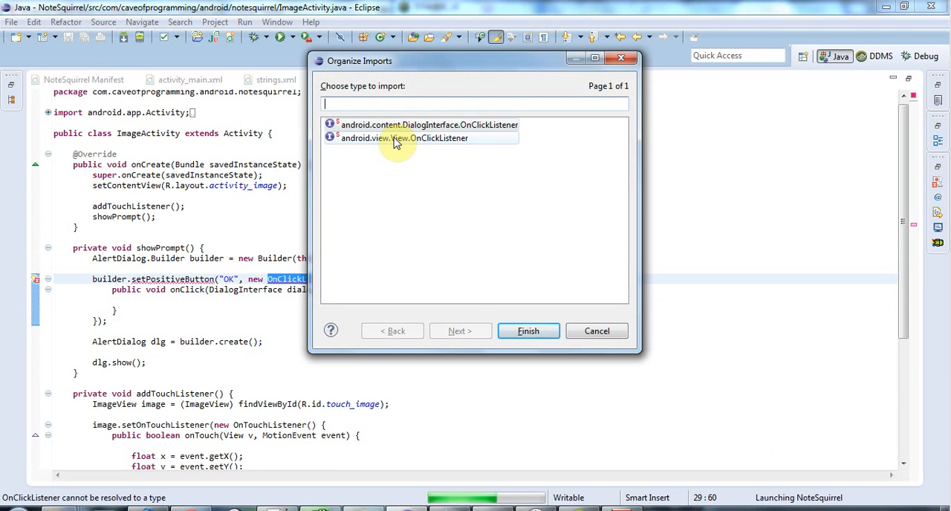
- Import android.content.DialogInterface.OnClickListener to resolve the listener
click(528, 330)
text(builder.)
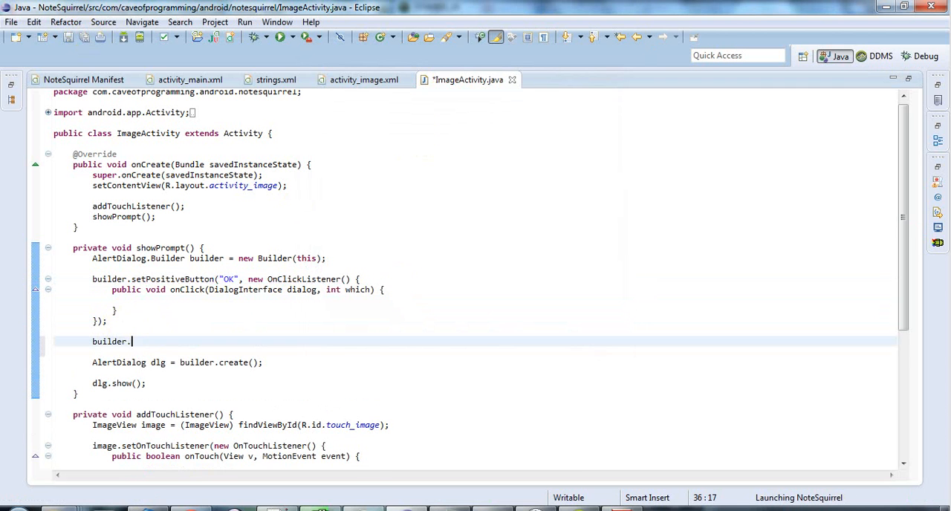
- Set the dialog title to "Create Your Passpoint Sequence" and begin builder.setMessage
text(setTitle("Create Your Passpoint Sequence");)
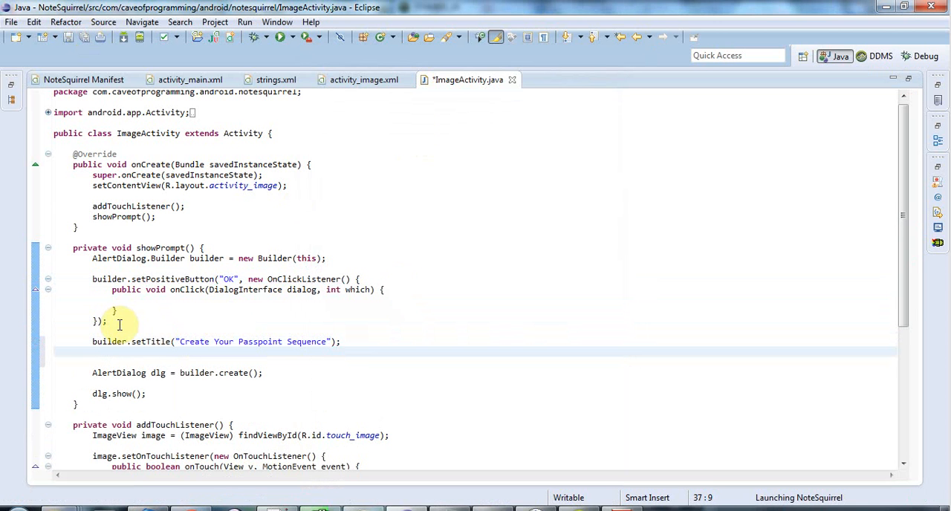
text(build)
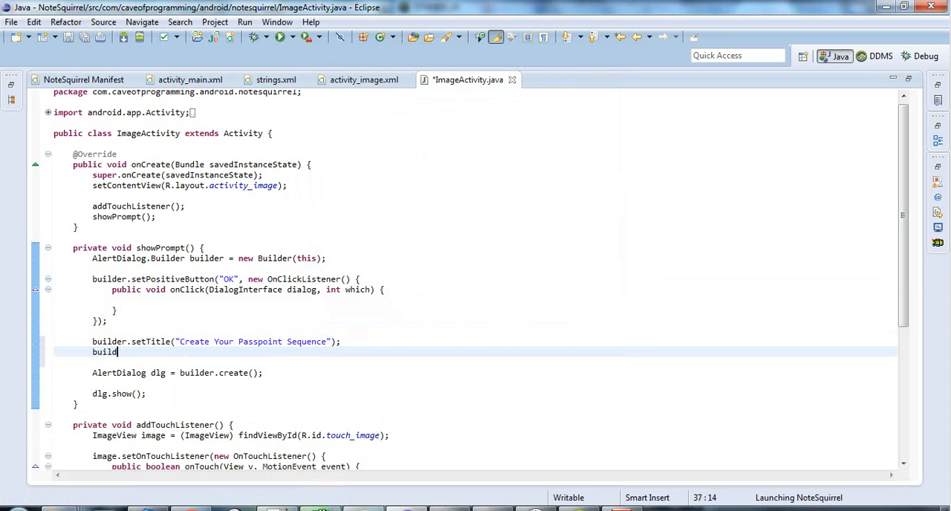
text(er.set)
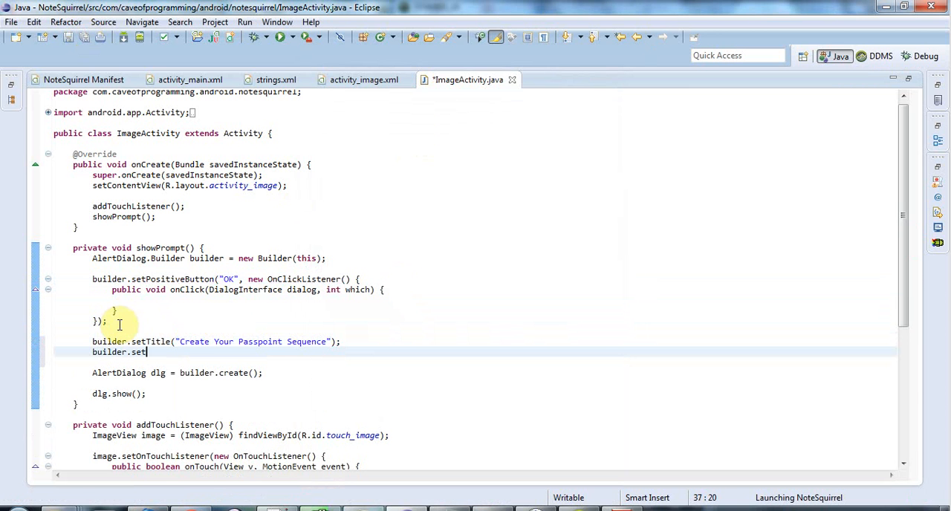
text(Message(message)
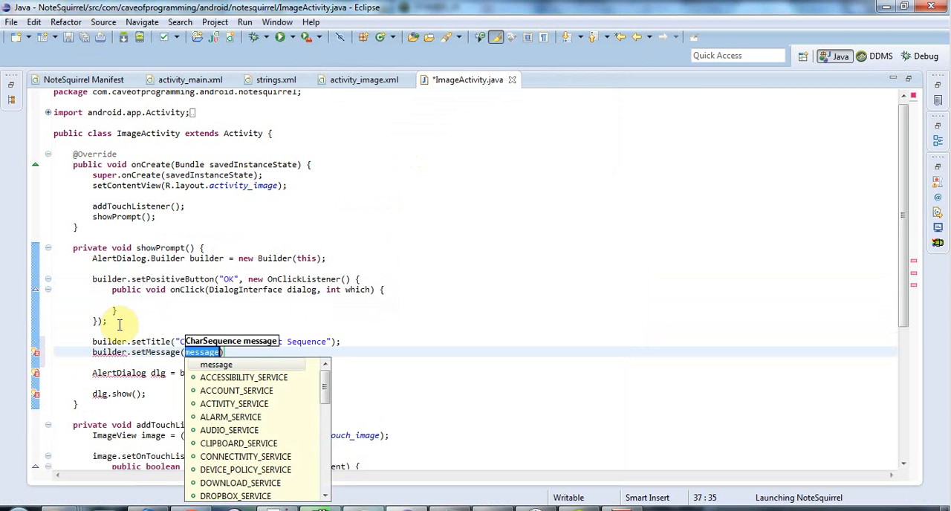
- Write the message: touch four points on the image to set the passpoint sequence, clicking the same points
text(Touch four points ")
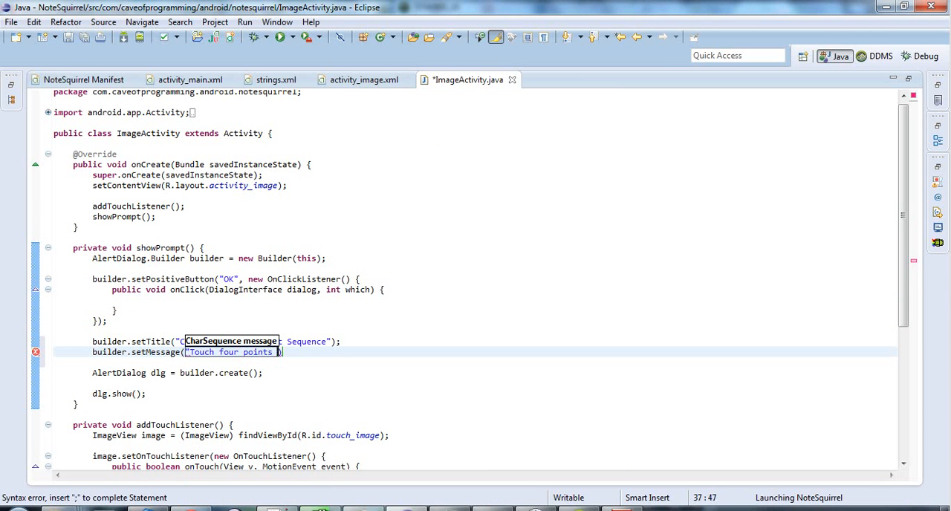
text(on the image to set)
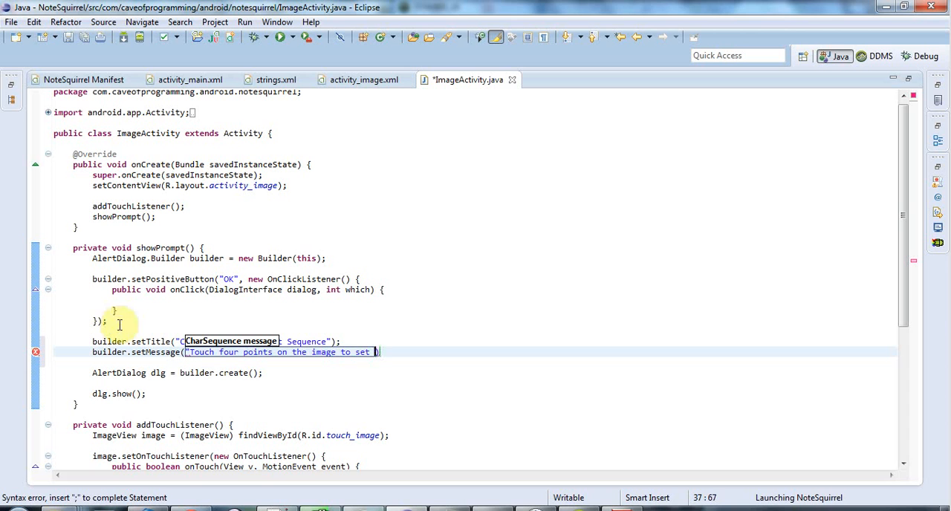
text(he passpoint)
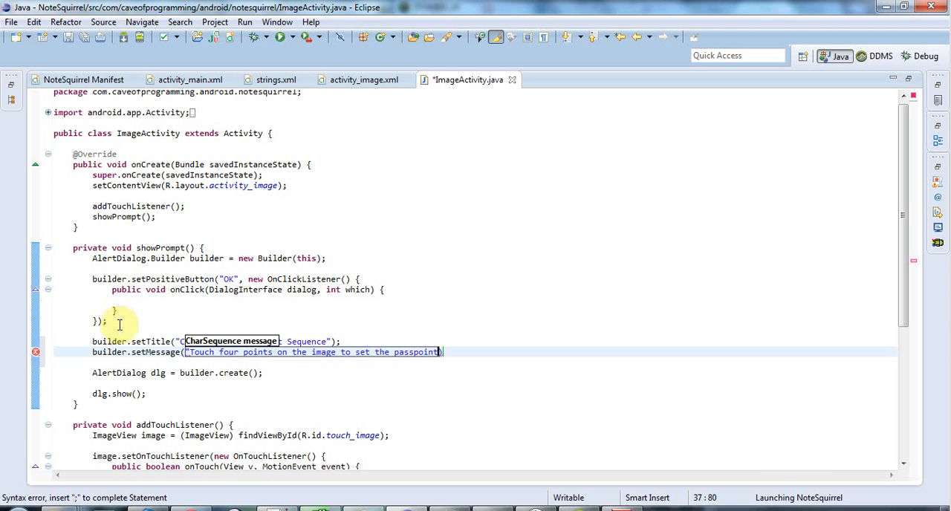
text(sequence)
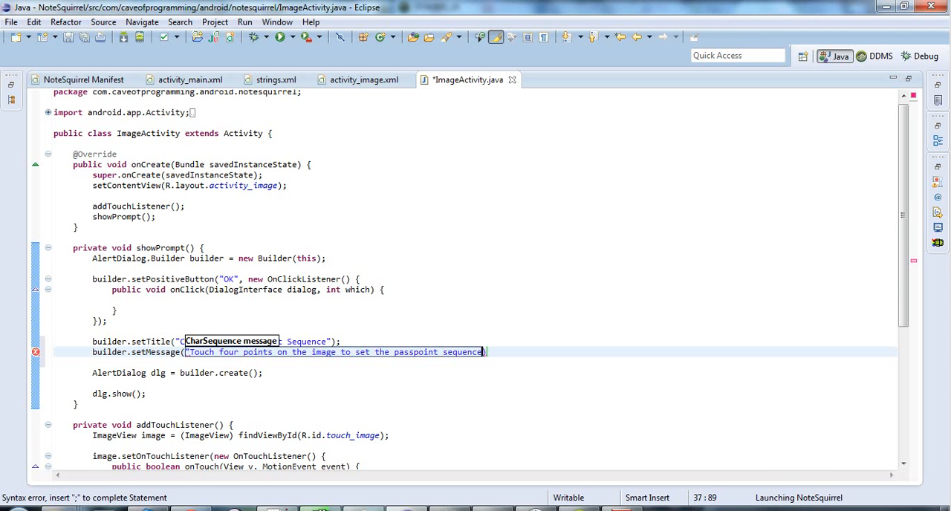
text(.)
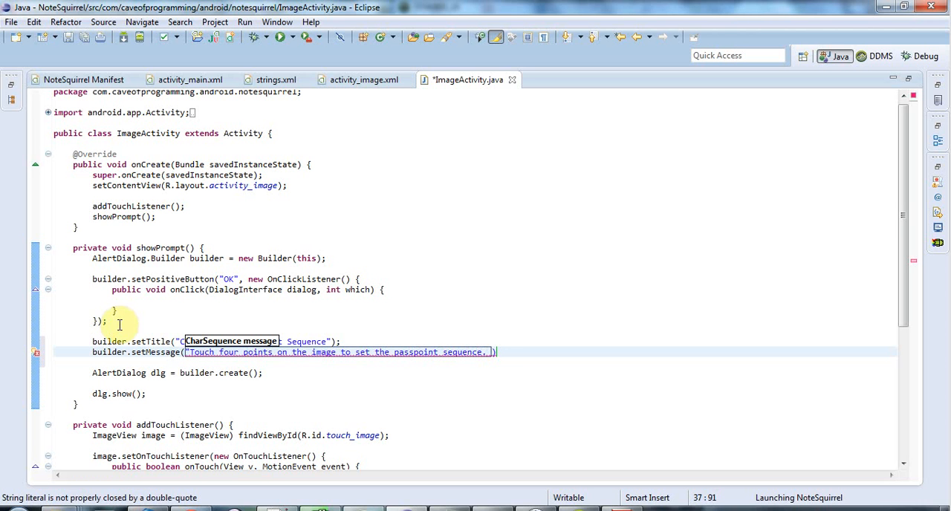
text(You must ent)
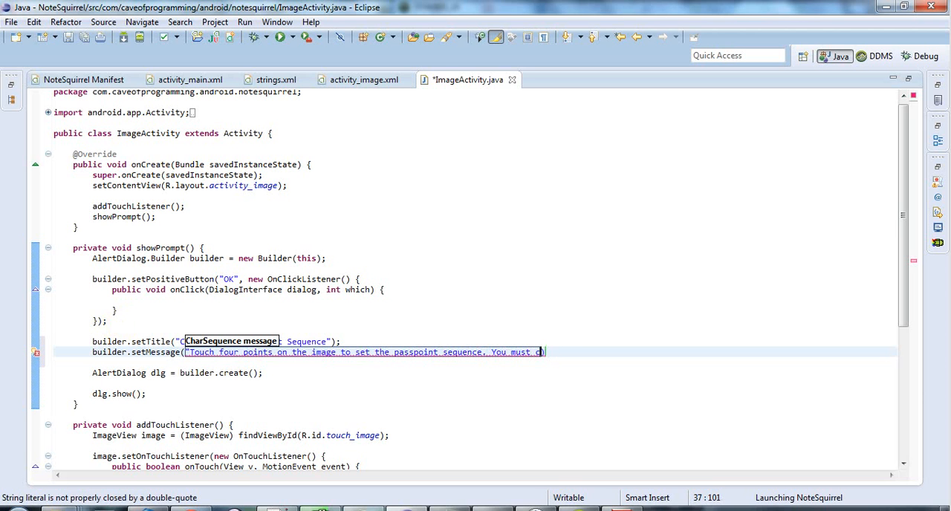
text(click the same ponts)
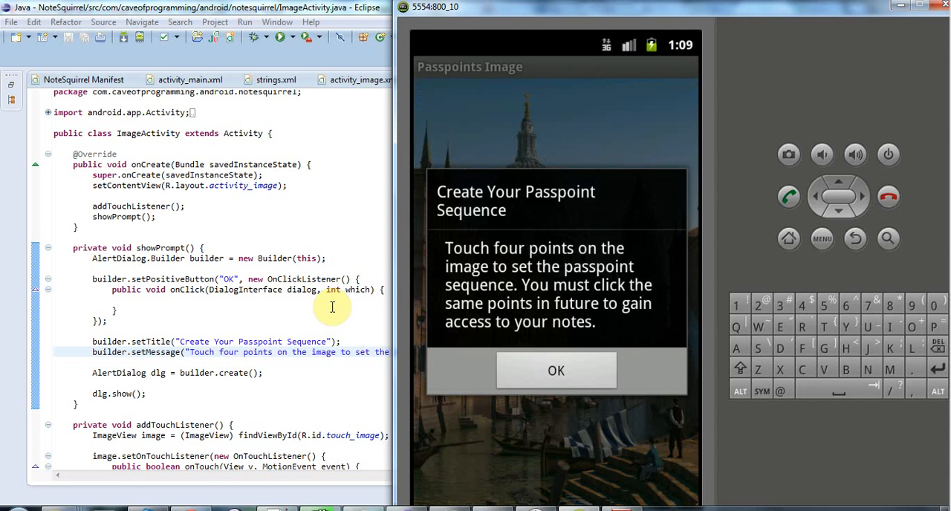
mouse_move(494, 248)
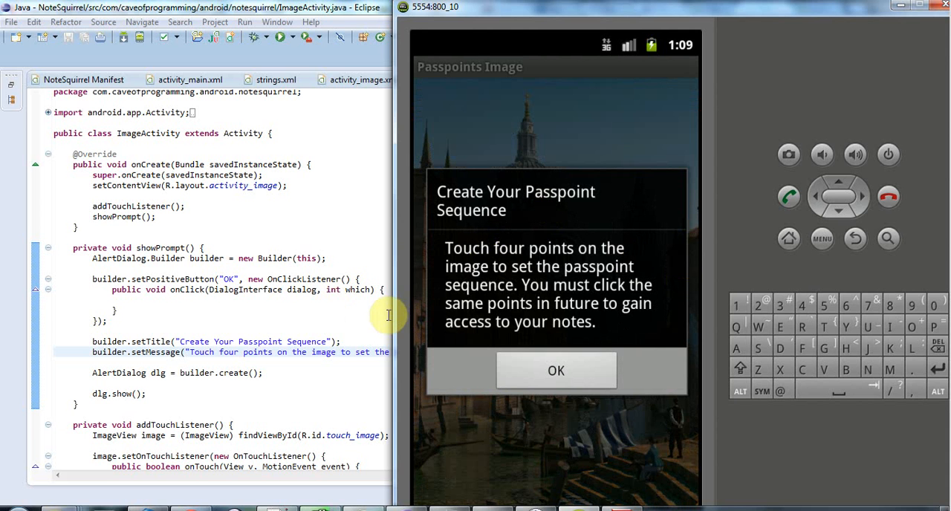
mouse_move(651, 307)
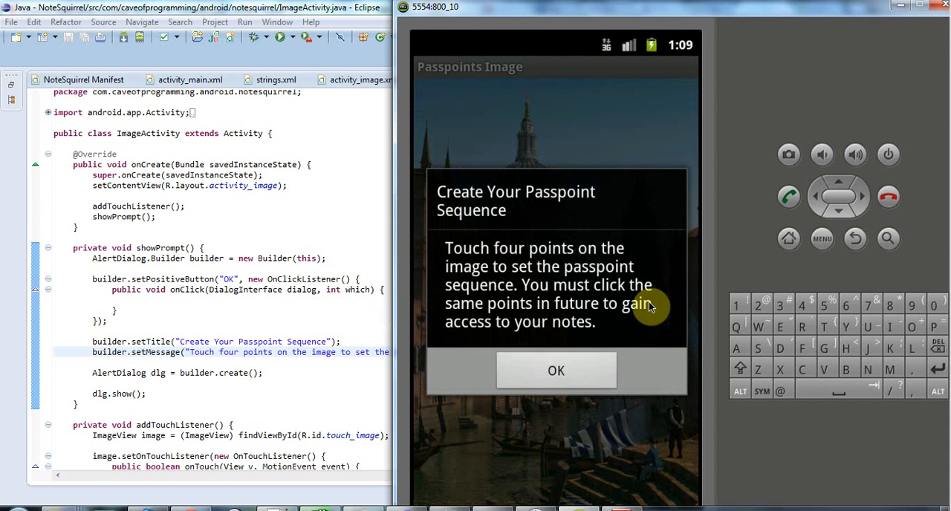
mouse_move(473, 333)
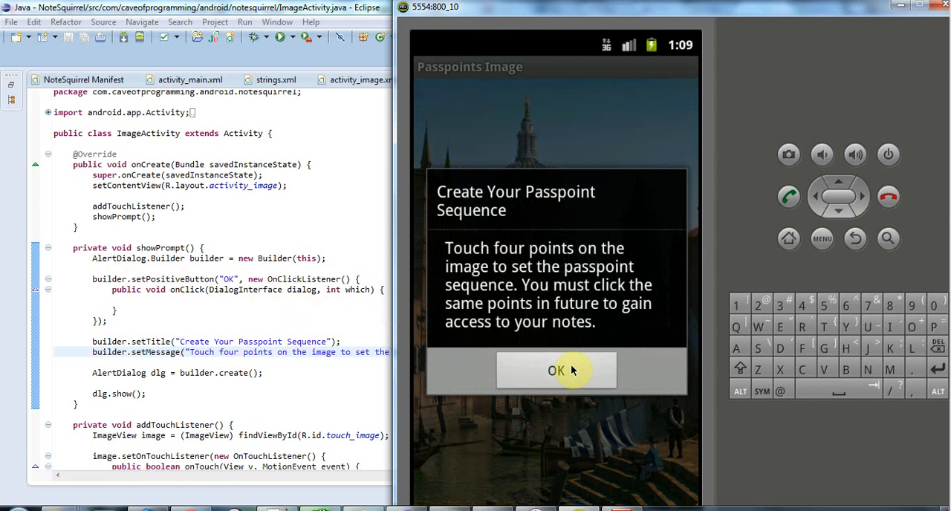
- Dismiss the Create Your Passpoint Sequence dialog with OK, leaving the image shown
click(556, 370)
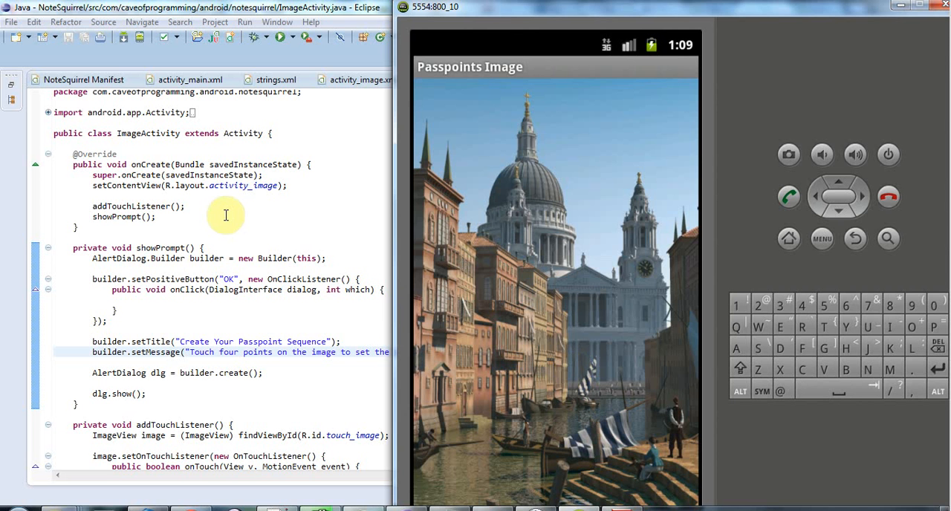